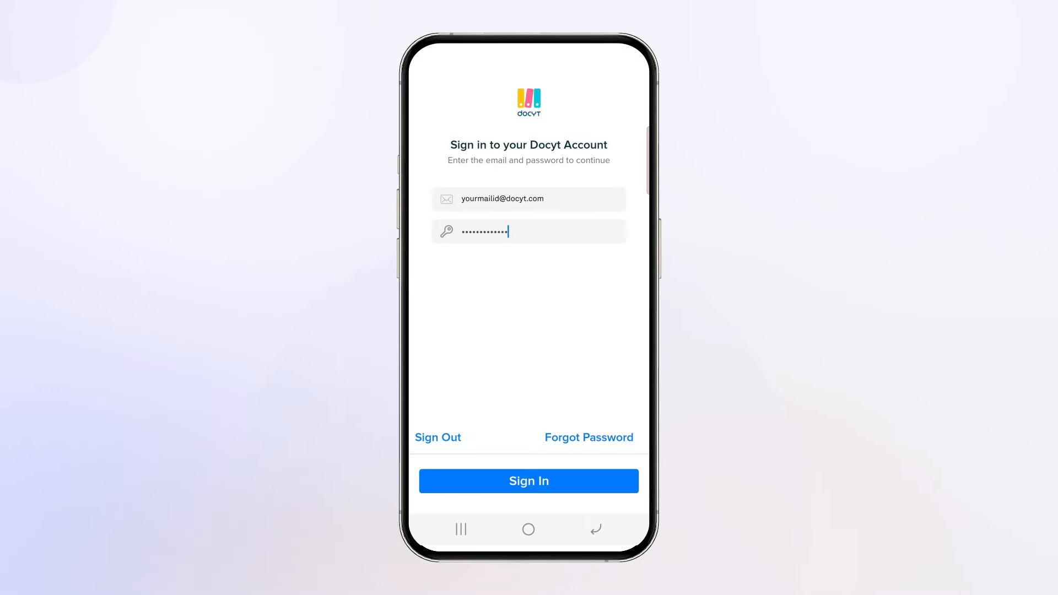
# - Submit the filled-in email and password to sign in to Docyt
pyautogui.click(528, 481)
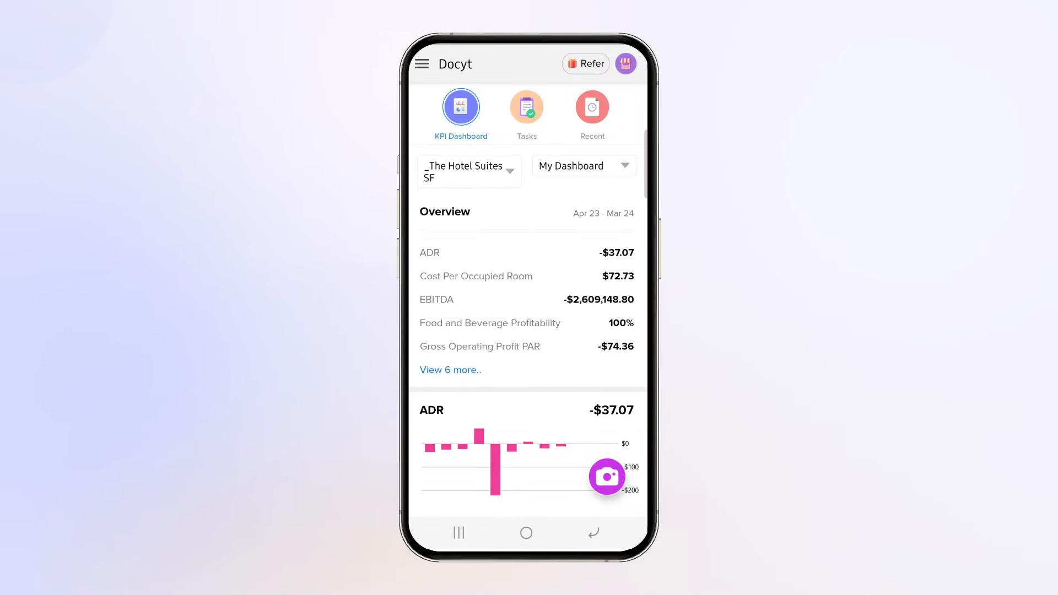
# - Open the hamburger menu to show the Services drawer
pyautogui.click(422, 63)
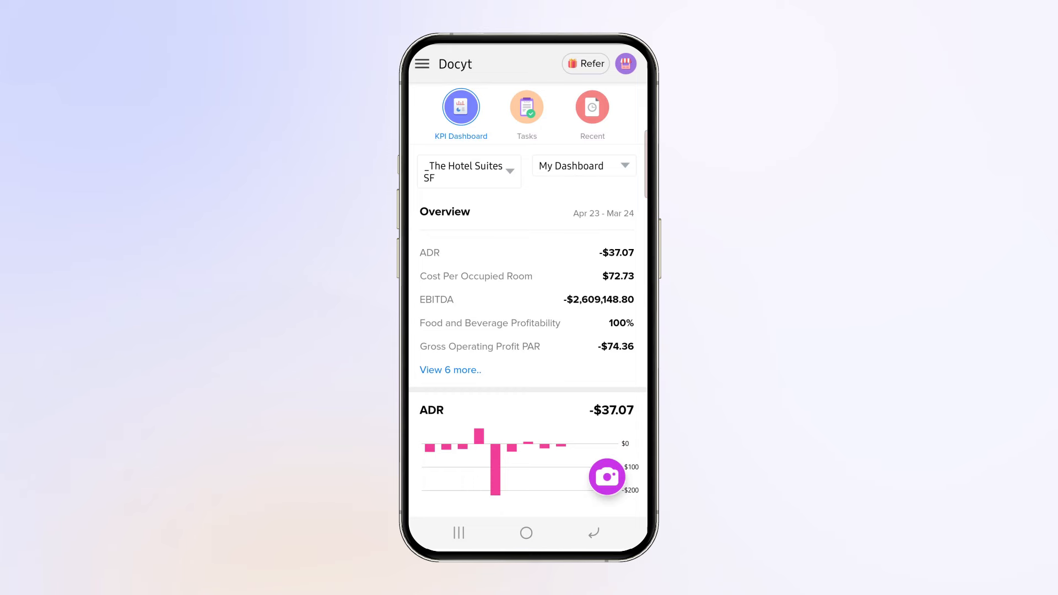
pyautogui.click(422, 63)
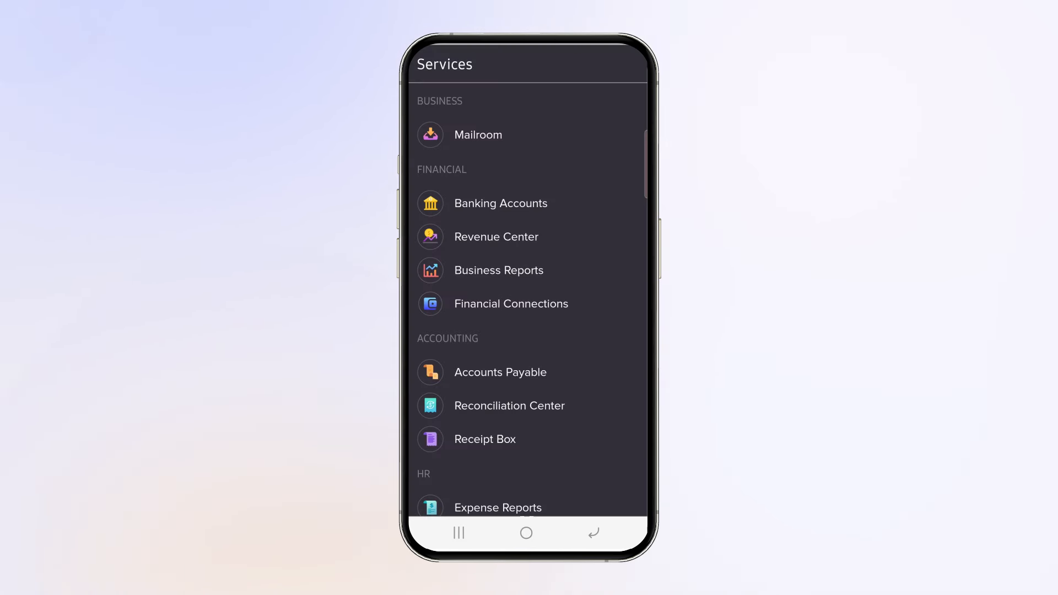
# - Navigate Business Reports, then Management Reports, to The Hotel's March 2024 Balance Sheet
pyautogui.click(499, 270)
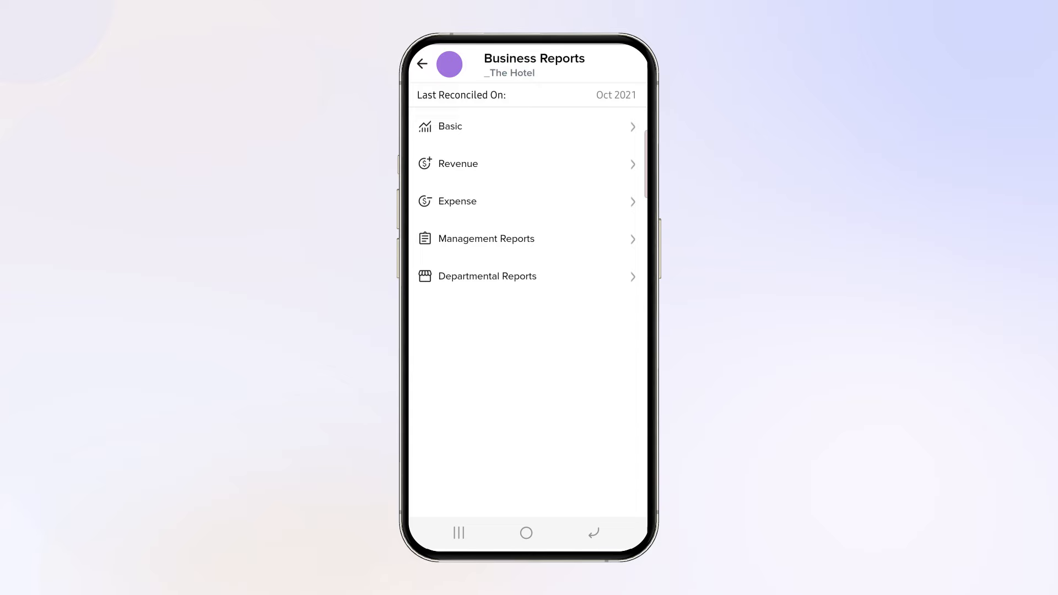
pyautogui.click(502, 239)
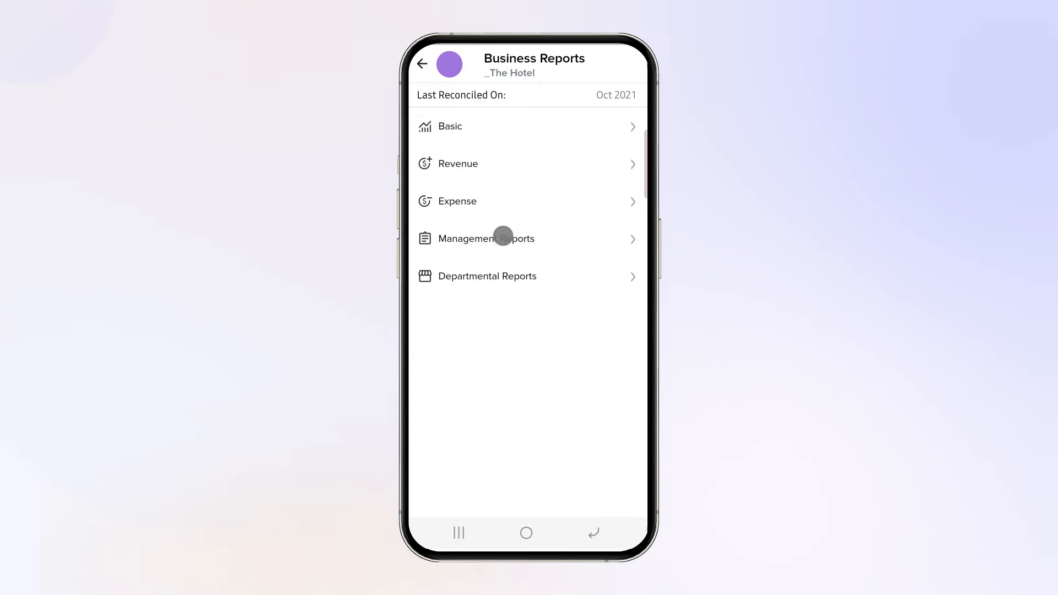
pyautogui.click(486, 238)
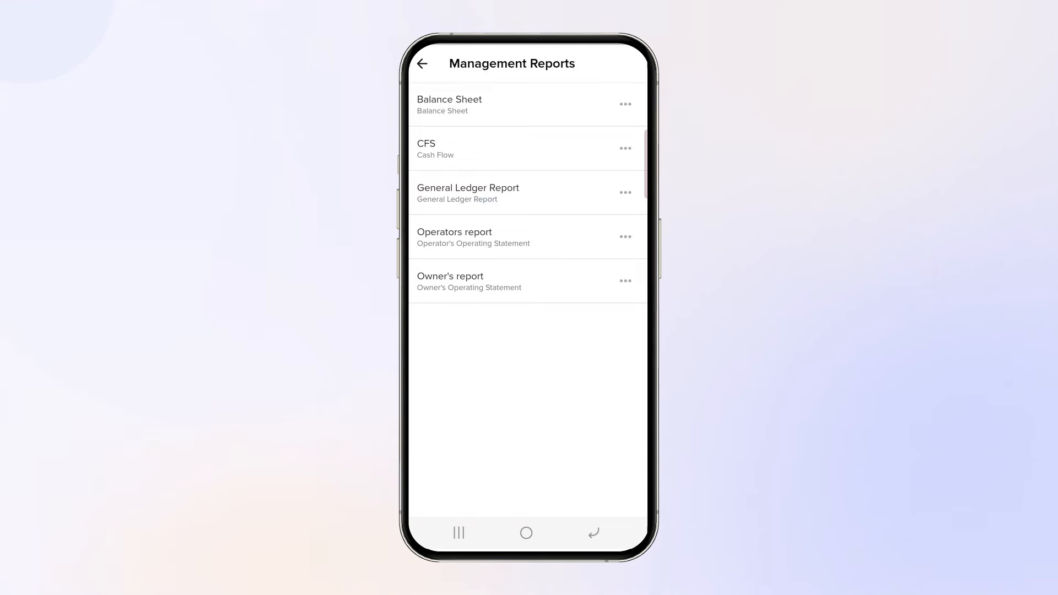
pyautogui.click(448, 99)
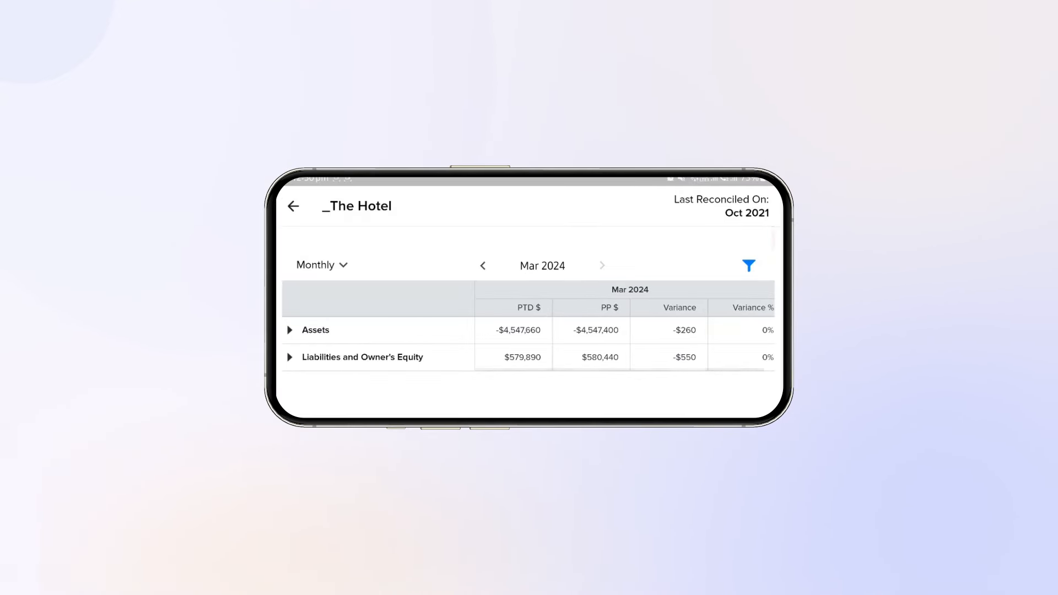
# - Expand Assets and scroll through Current Assets, Property and Equipment, and Total Assets
pyautogui.click(290, 330)
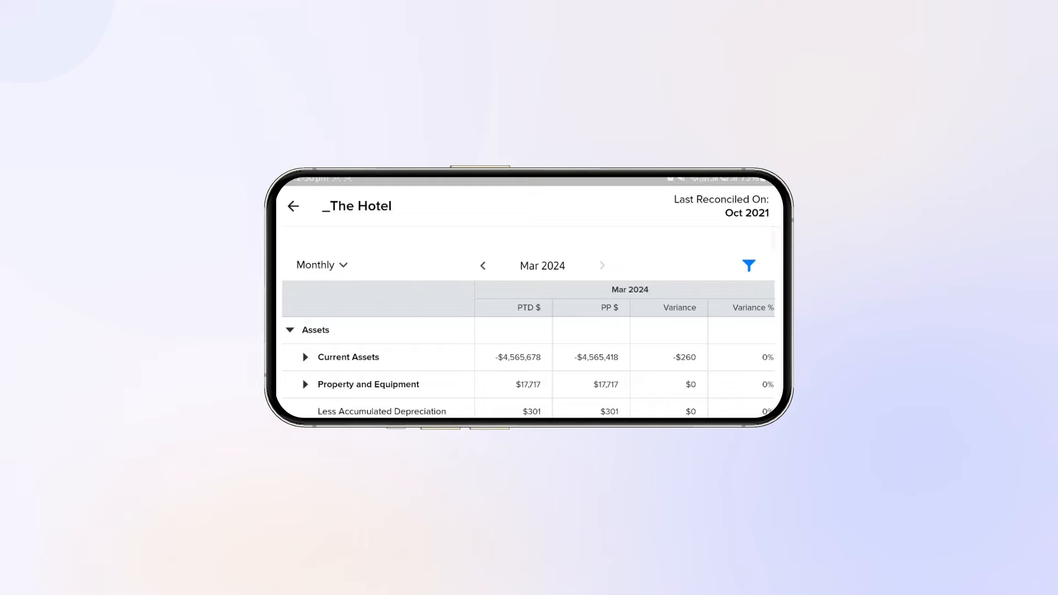
pyautogui.scroll(-3)
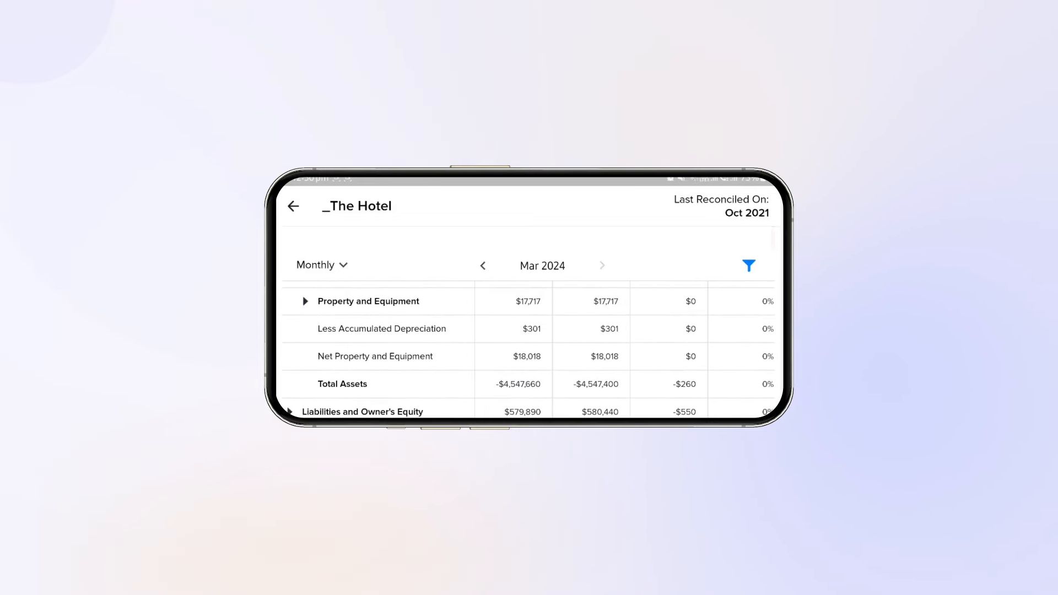
pyautogui.scroll(-3)
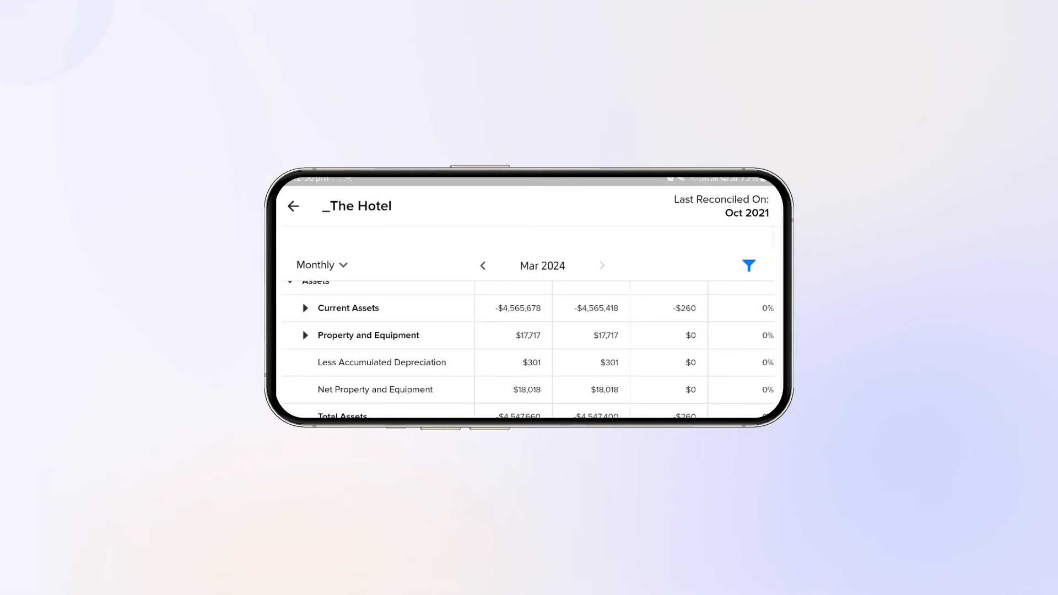